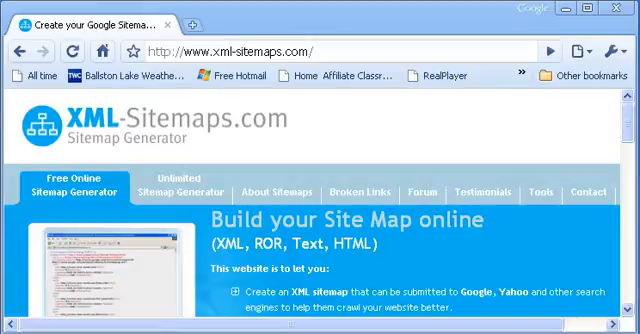
{"action": "scroll", "scroll_direction": "down", "scroll_amount": 3}
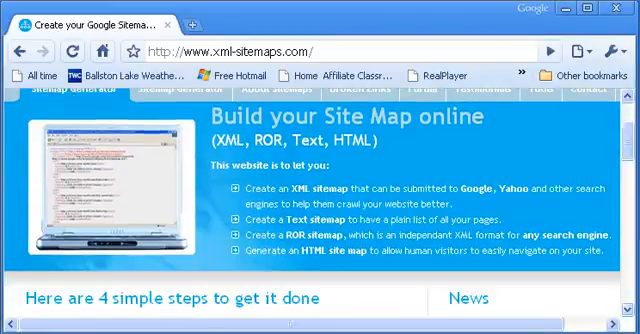
{"action": "scroll", "scroll_direction": "down", "scroll_amount": 3}
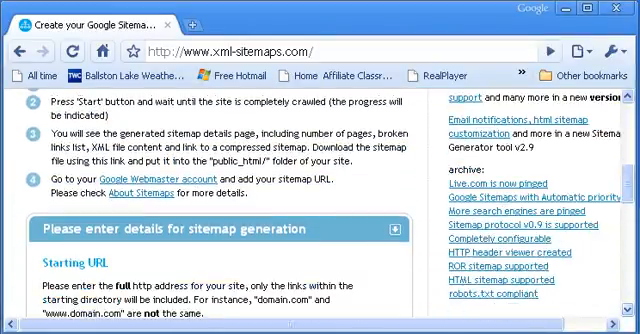
{"action": "scroll", "scroll_direction": "down", "scroll_amount": 3}
{"action": "type", "text": "http://www."}
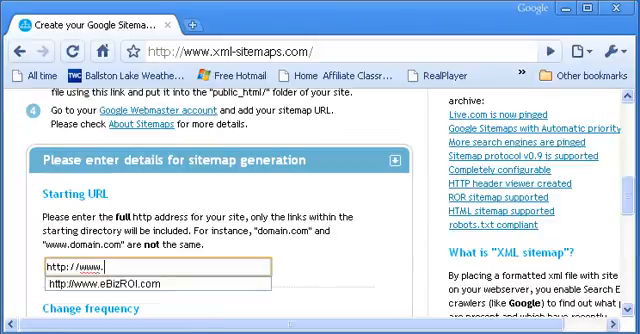
{"action": "type", "text": "eBizROI.com"}
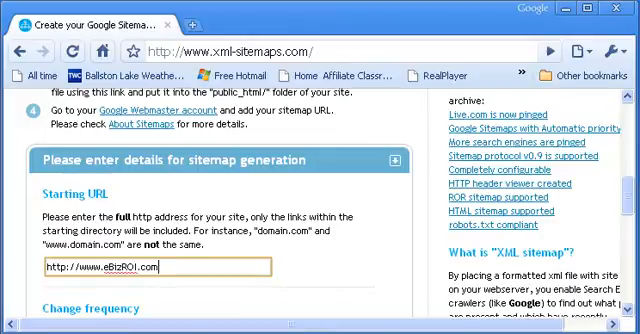
{"action": "scroll", "scroll_direction": "down", "scroll_amount": 3}
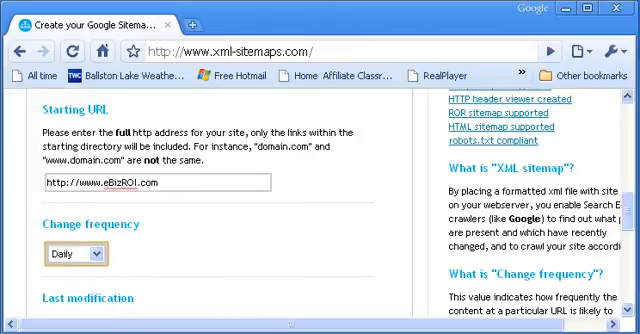
Choose Automatic Priority from the sitemap's Priority dropdown.
{"action": "scroll", "scroll_direction": "down", "scroll_amount": 3}
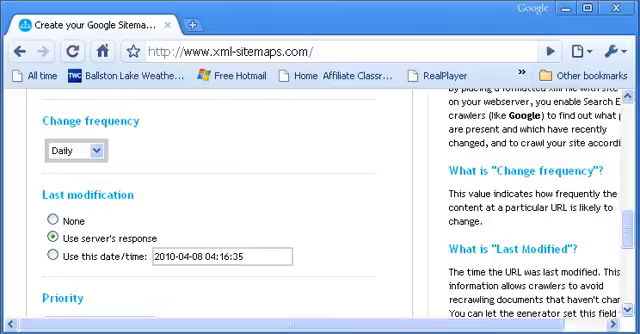
{"action": "scroll", "scroll_direction": "down", "scroll_amount": 3}
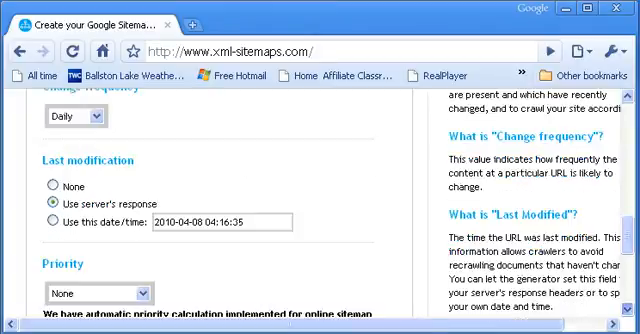
{"action": "scroll", "scroll_direction": "down", "scroll_amount": 3}
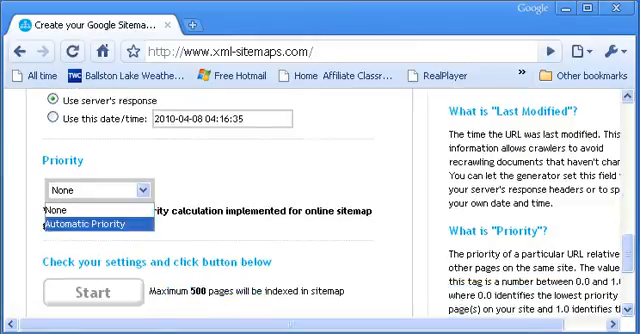
{"action": "left_click", "coordinate": [100, 224]}
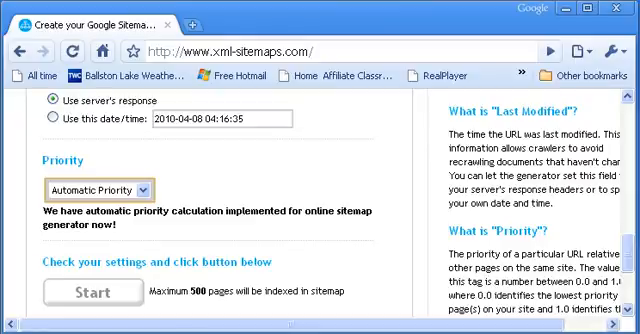
{"action": "left_click", "coordinate": [92, 291]}
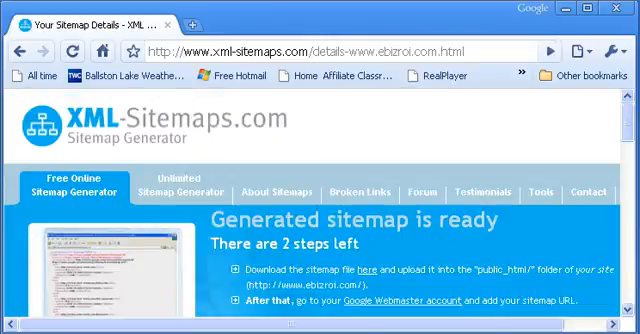
Save the uncompressed sitemap.xml download, keeping it despite the browser warning.
{"action": "scroll", "scroll_direction": "down", "scroll_amount": 3}
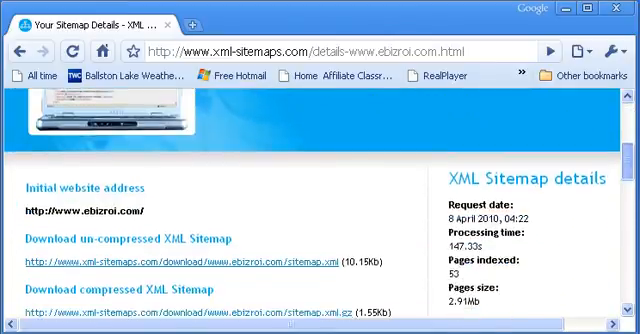
{"action": "scroll", "scroll_direction": "down", "scroll_amount": 3}
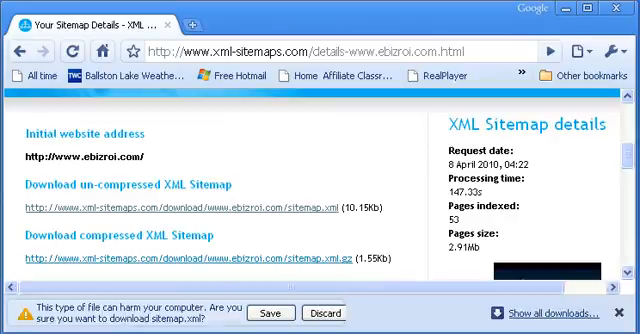
{"action": "left_click", "coordinate": [264, 309]}
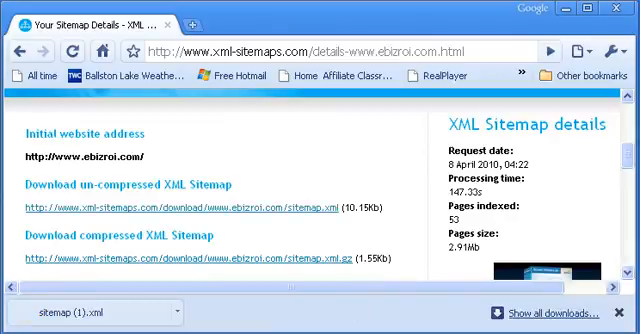